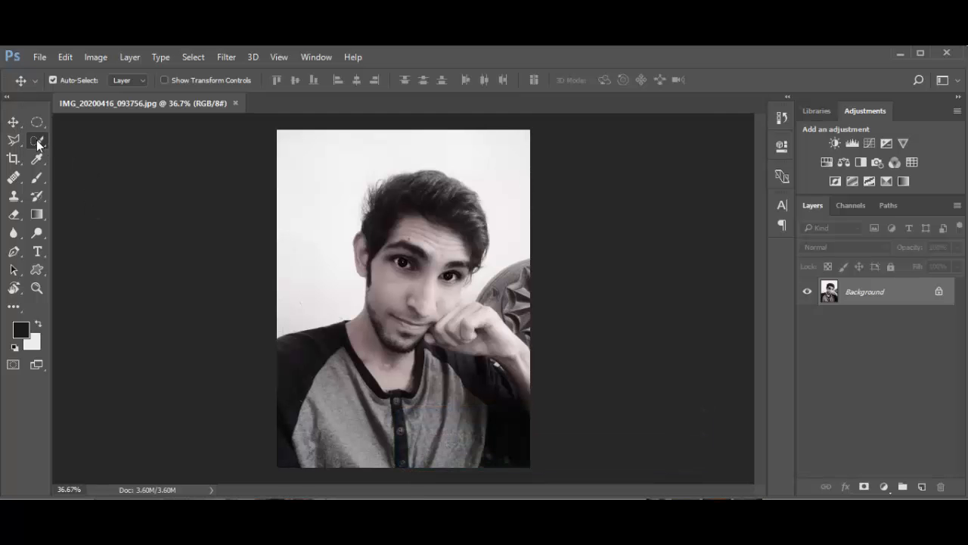
Magic-wand select the white wall, unlock the Background layer, and delete the backdrop
click(37, 140)
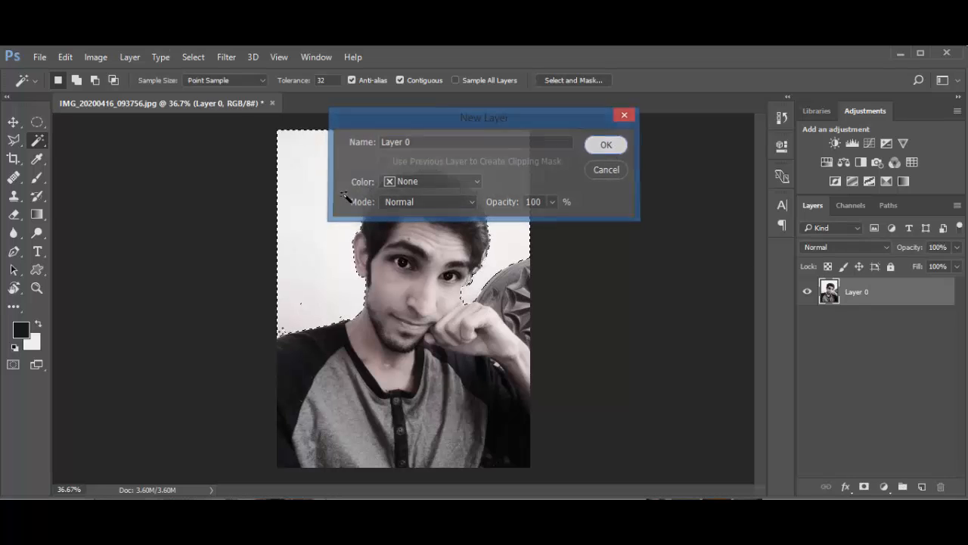
click(606, 144)
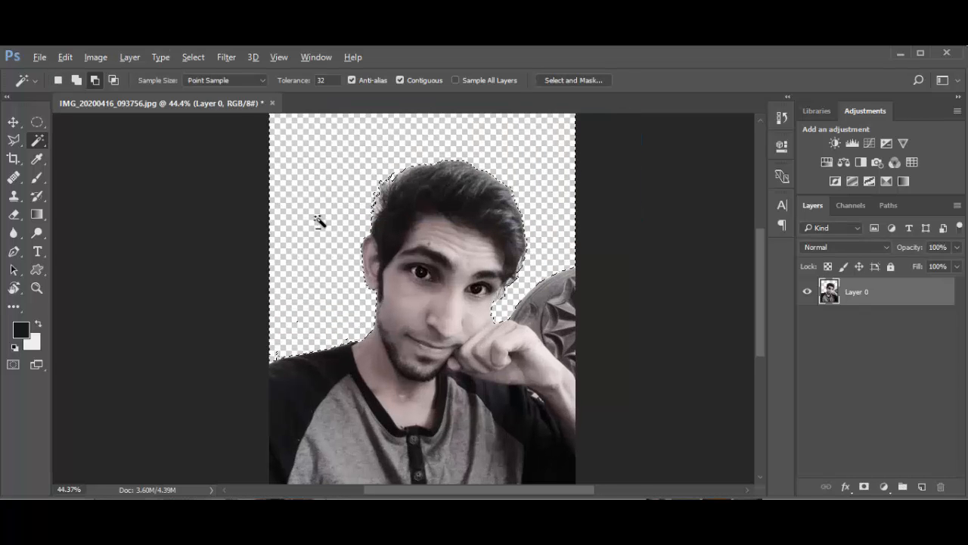
click(37, 139)
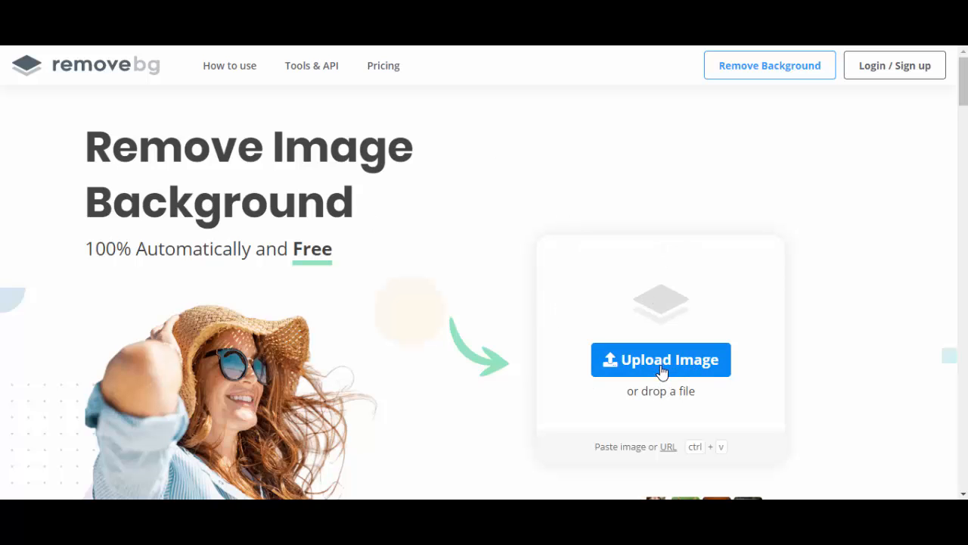
Upload IMG_20200416_093756 from the images folder to remove.bg
click(662, 359)
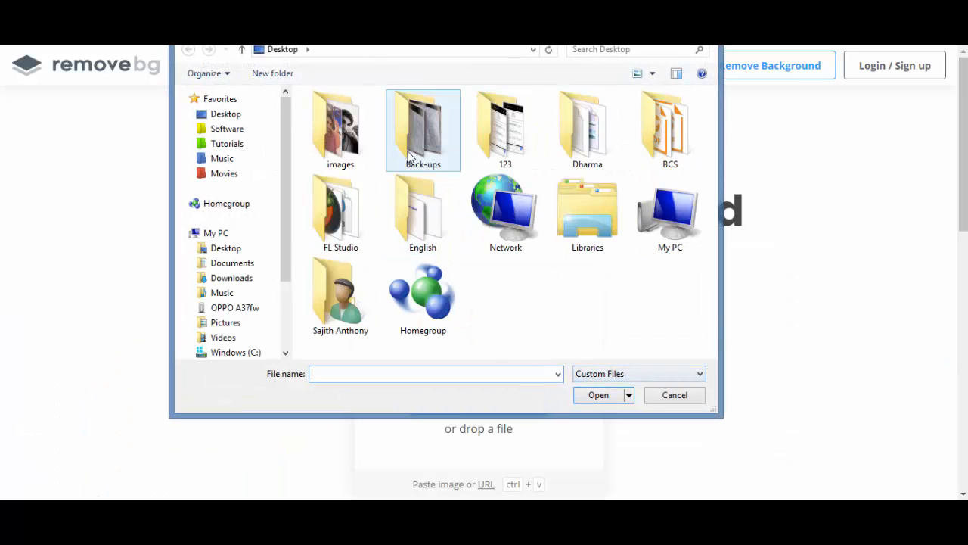
double_click(340, 128)
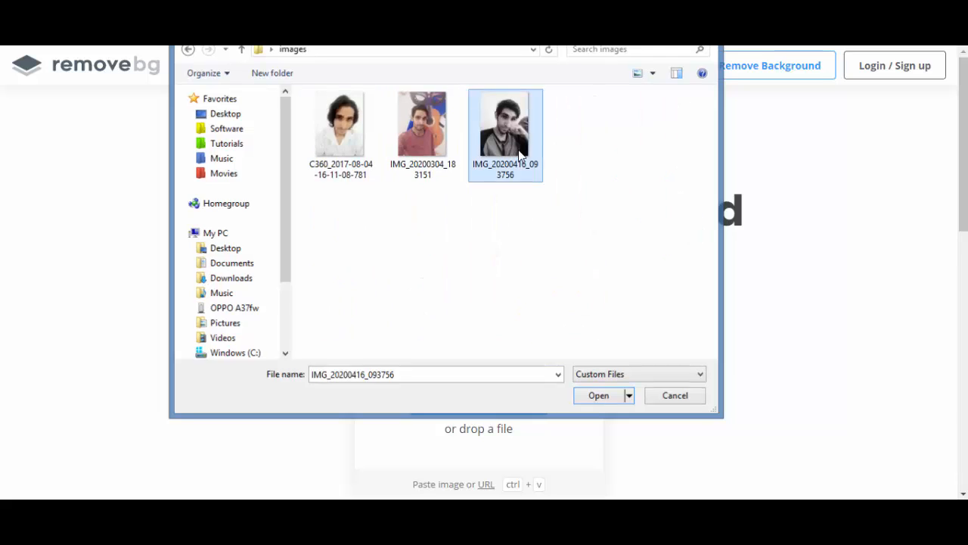
click(598, 395)
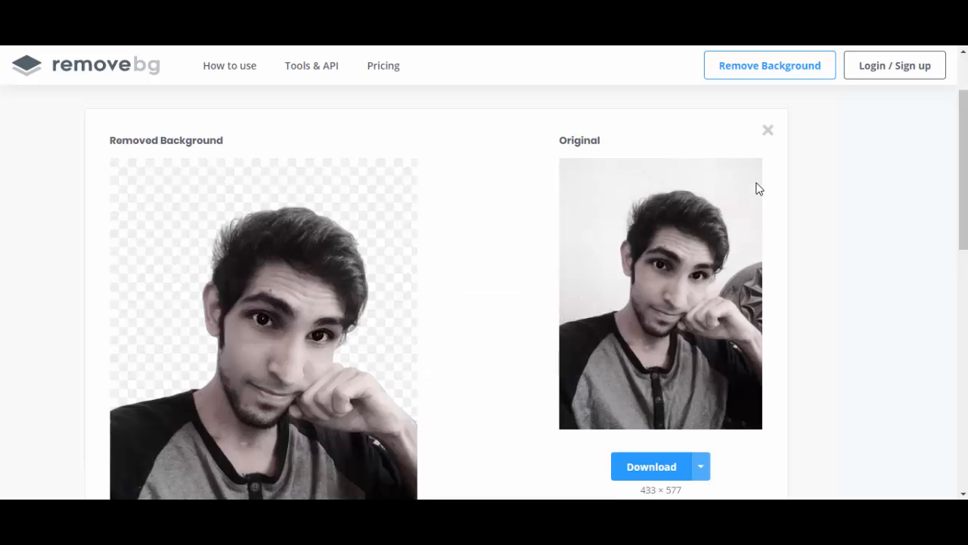
Request the Full Image download of the transparent cutout
scroll(down, 3)
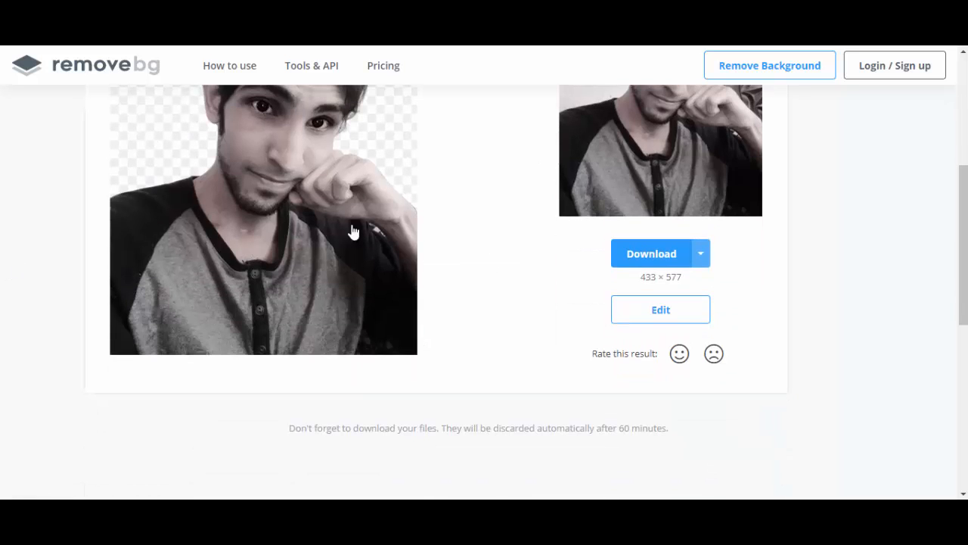
click(701, 254)
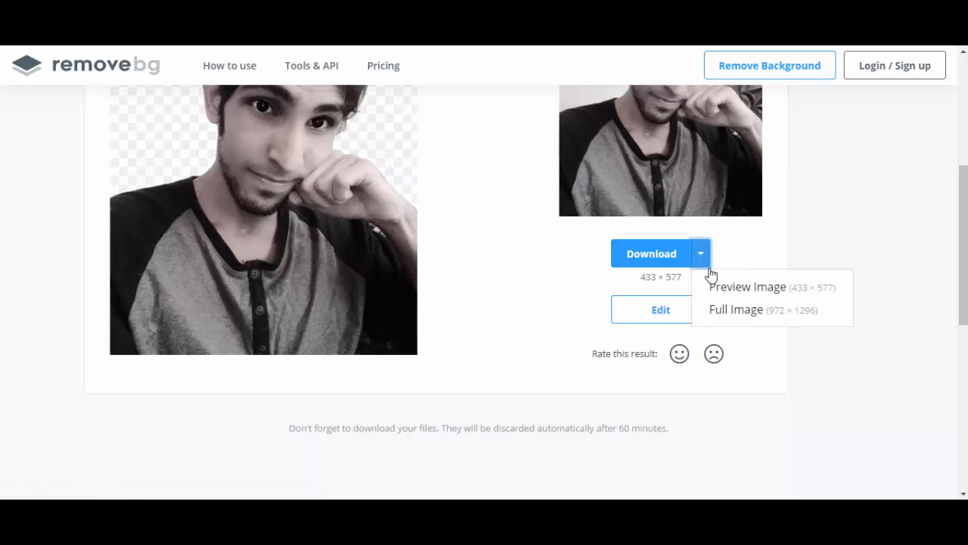
click(736, 309)
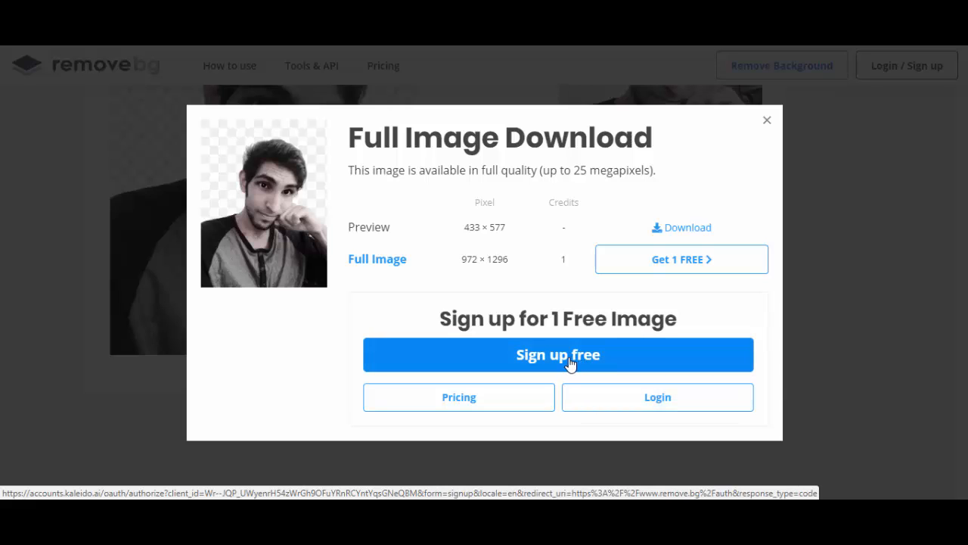
mouse_move(678, 278)
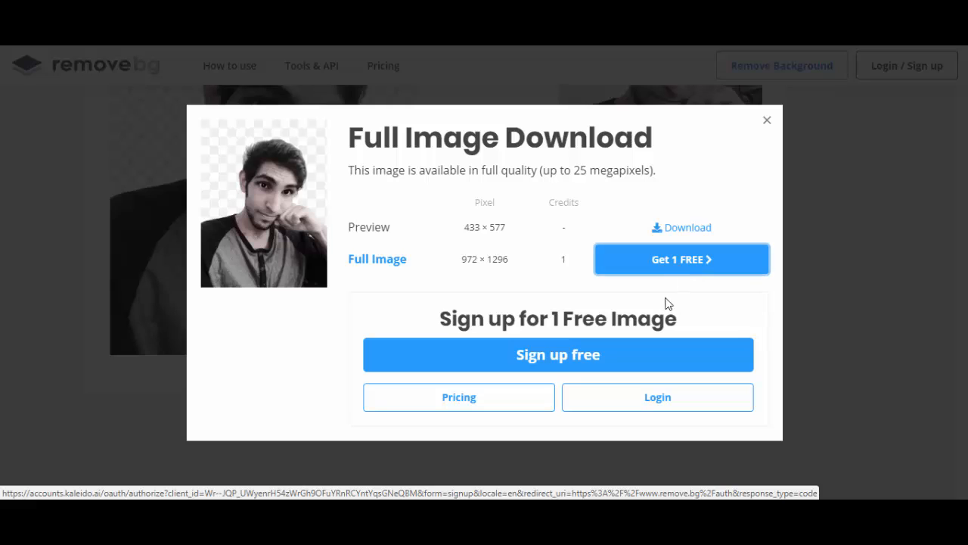
Claim the free full-image download credit
click(682, 259)
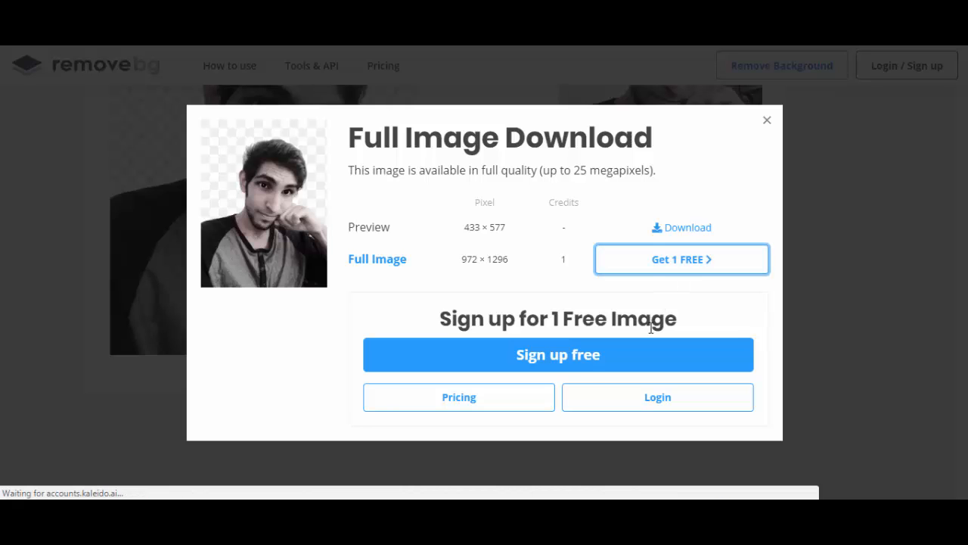
click(559, 355)
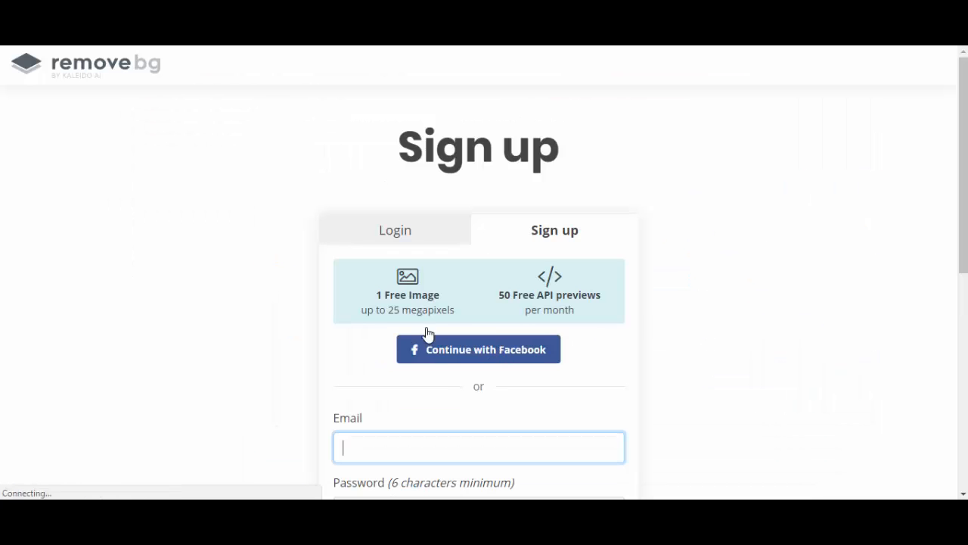
scroll(down, 3)
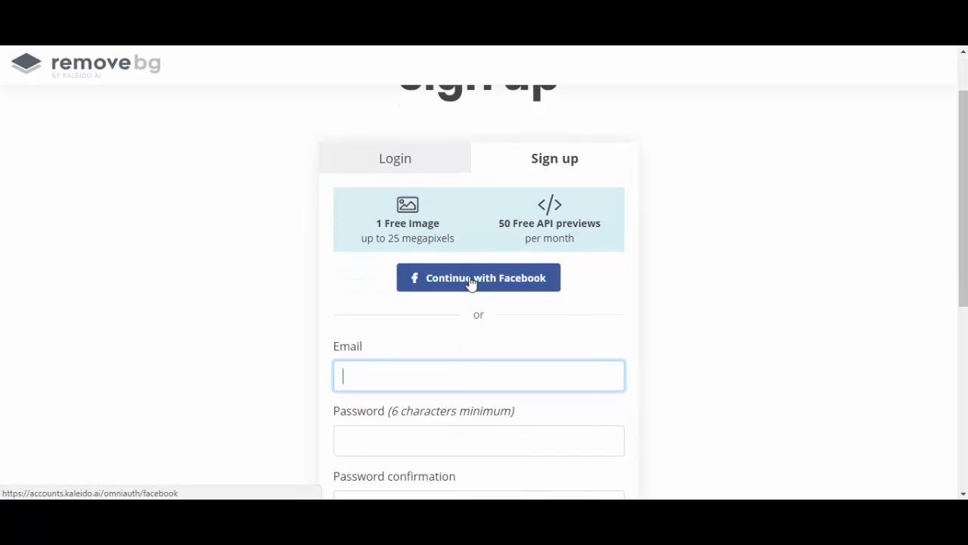
Sign up through an authorised Facebook account, accept the Terms of Service, and submit
click(478, 278)
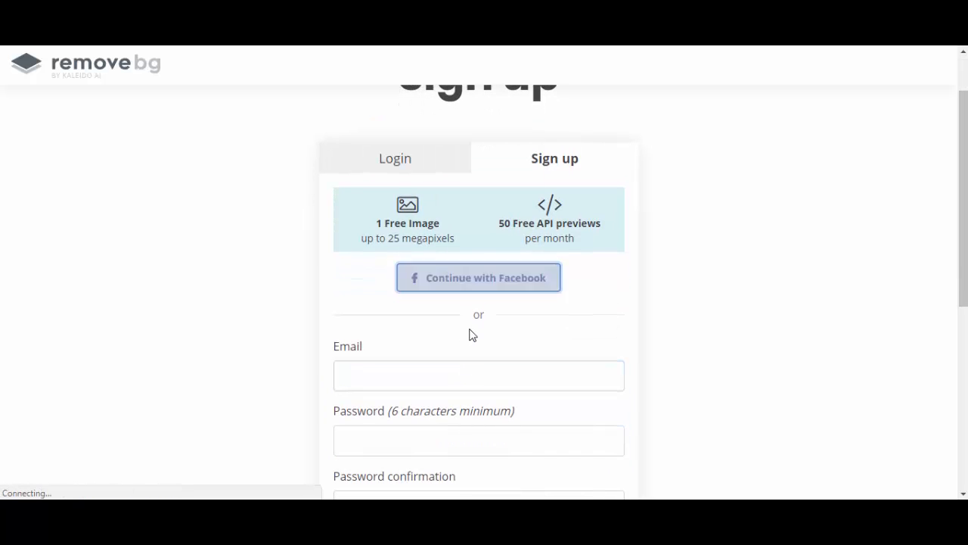
click(478, 277)
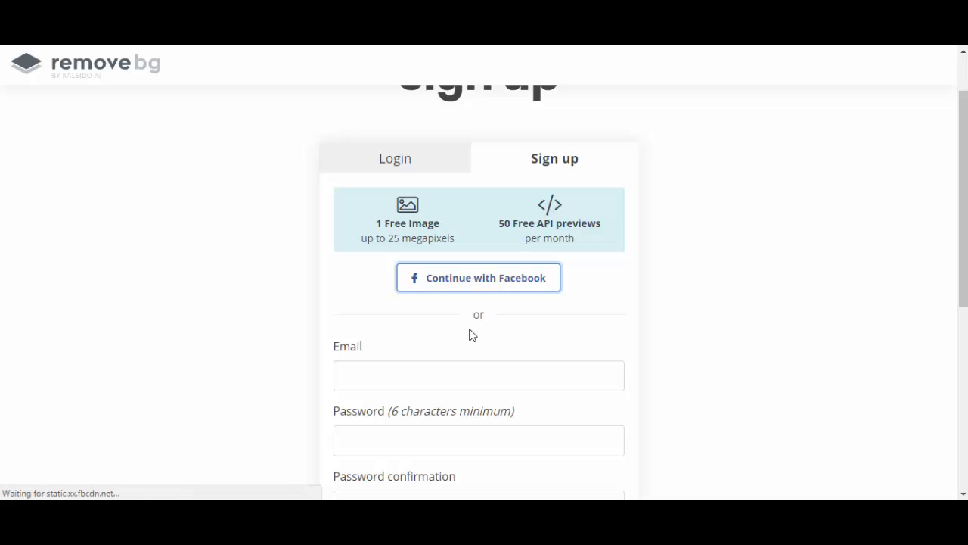
click(478, 277)
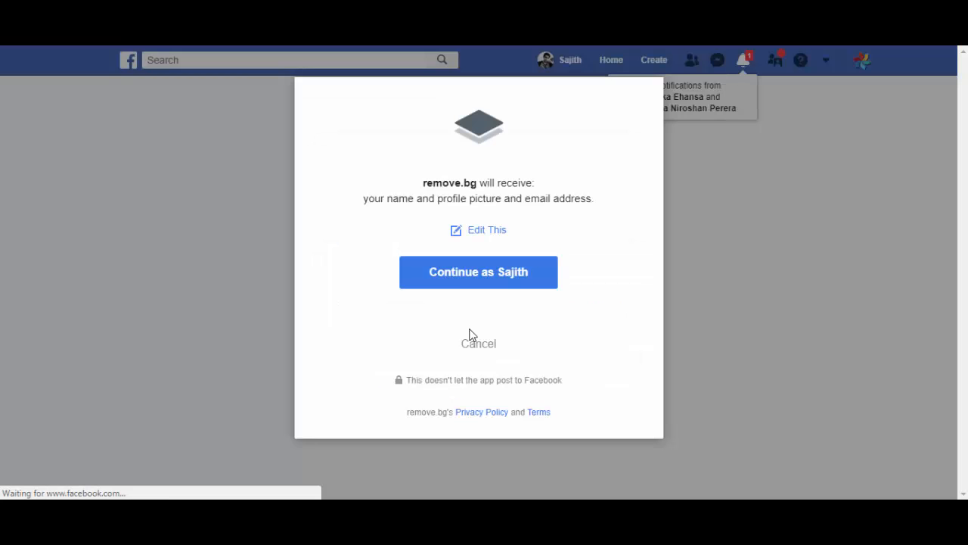
click(478, 271)
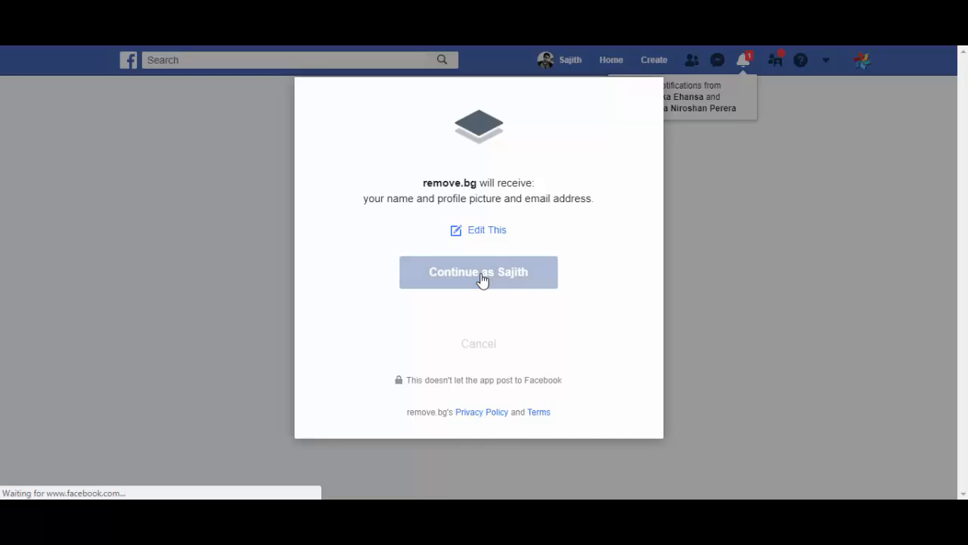
click(478, 272)
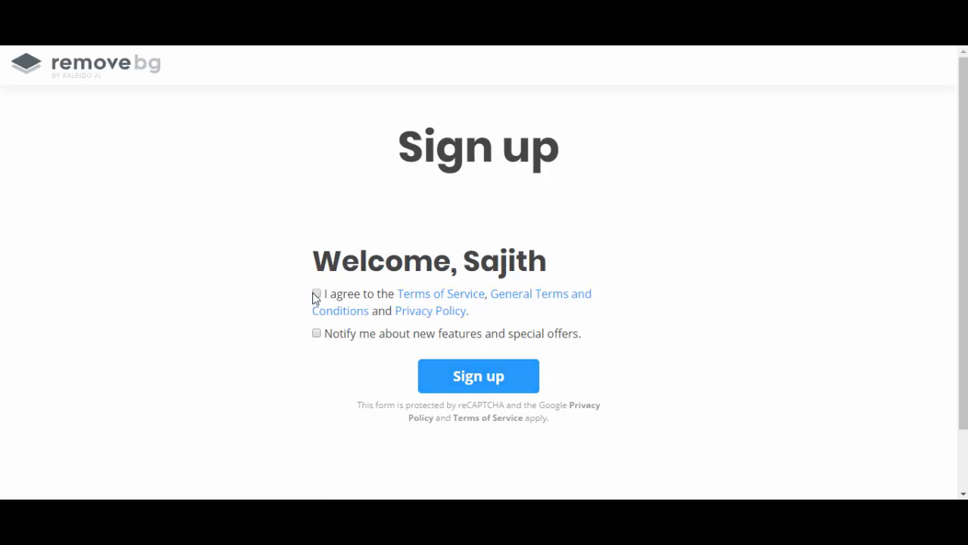
click(315, 293)
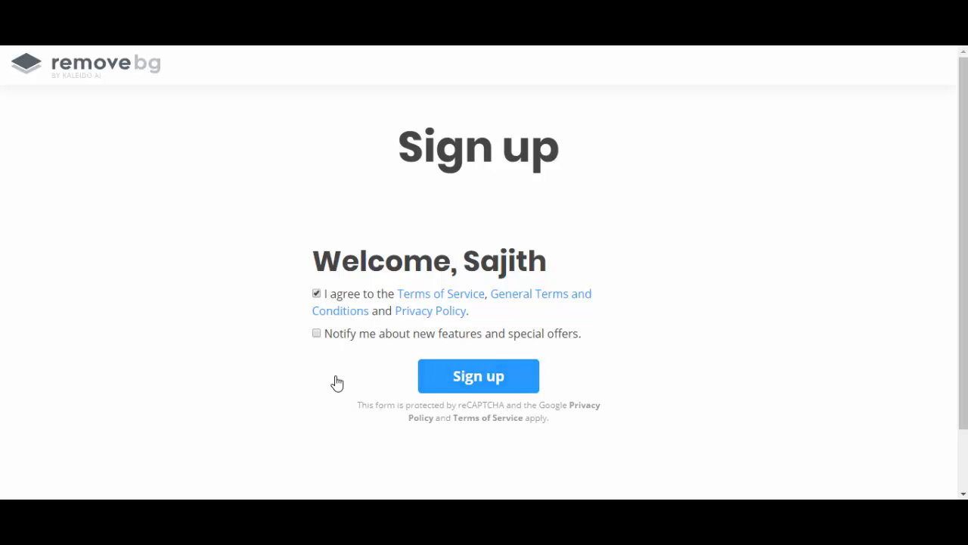
click(478, 376)
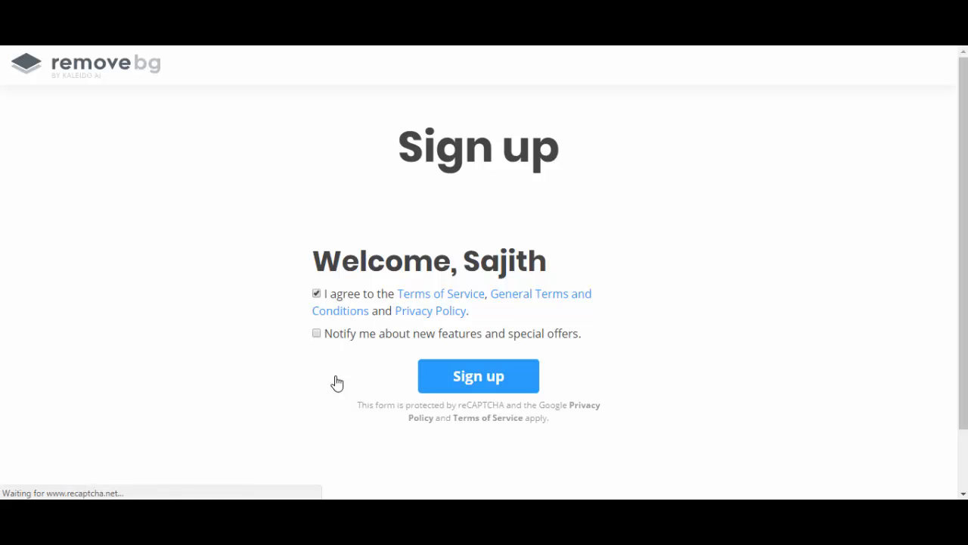
Upload the black-and-white portrait for background removal
click(478, 376)
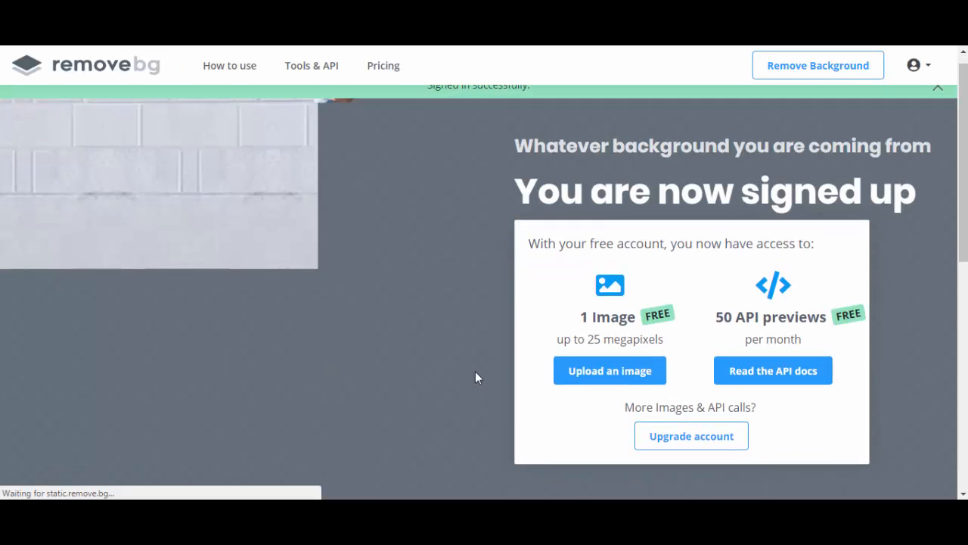
scroll(down, 3)
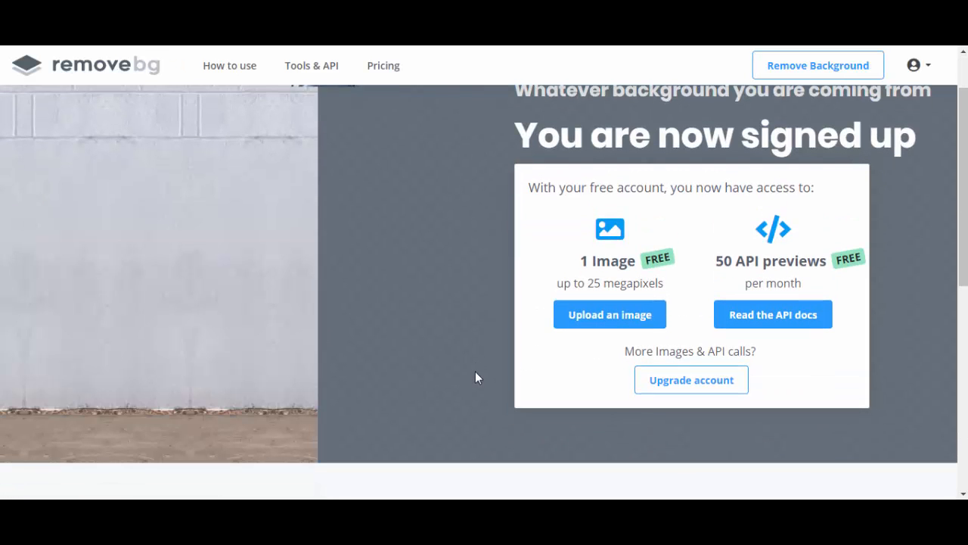
mouse_move(635, 329)
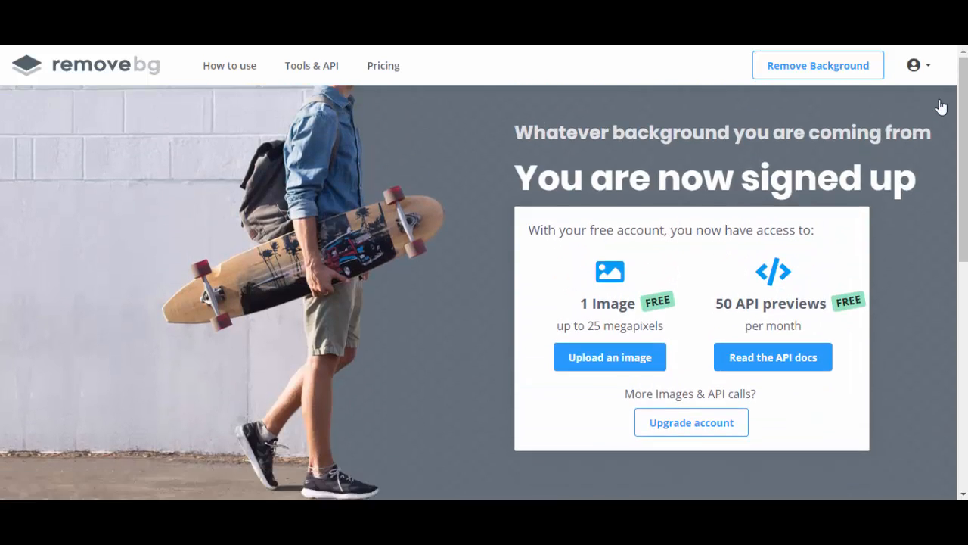
scroll(down, 3)
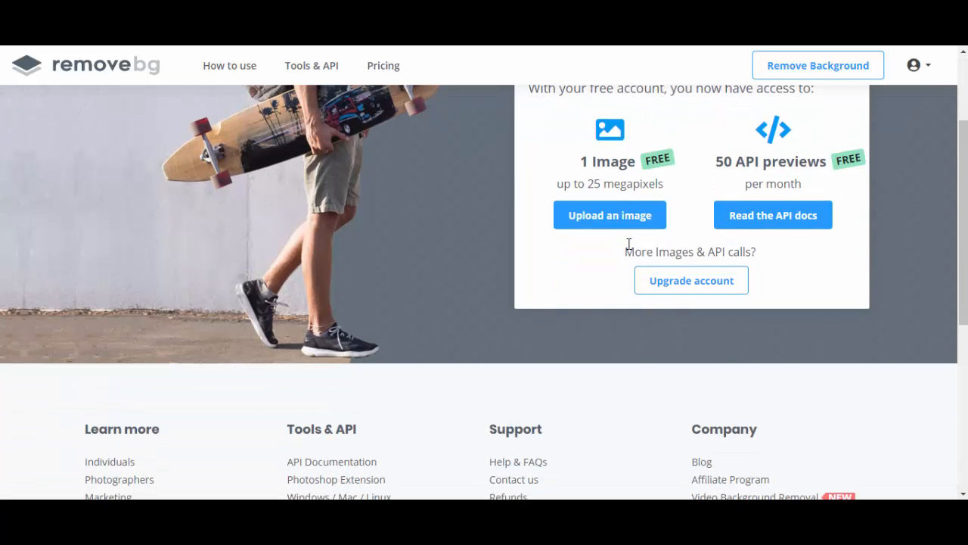
click(610, 215)
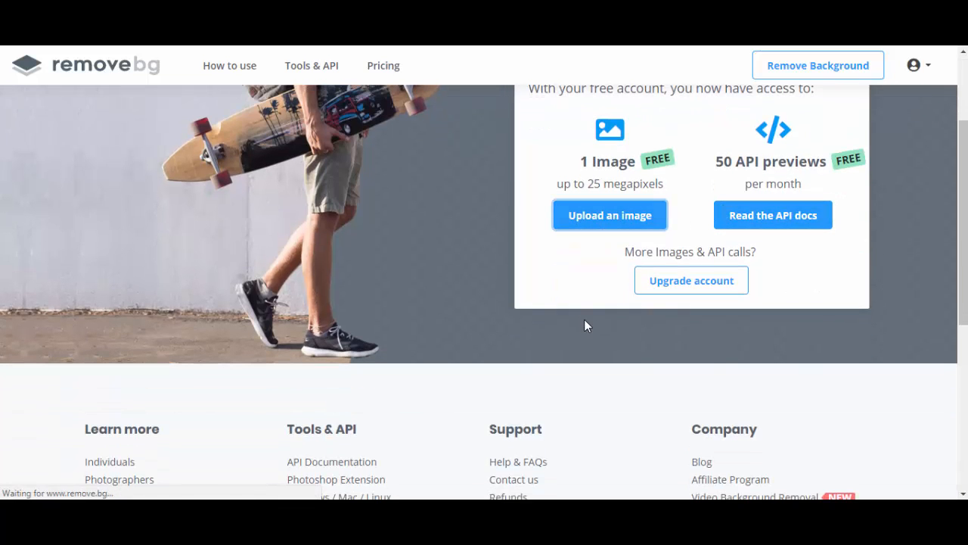
click(610, 215)
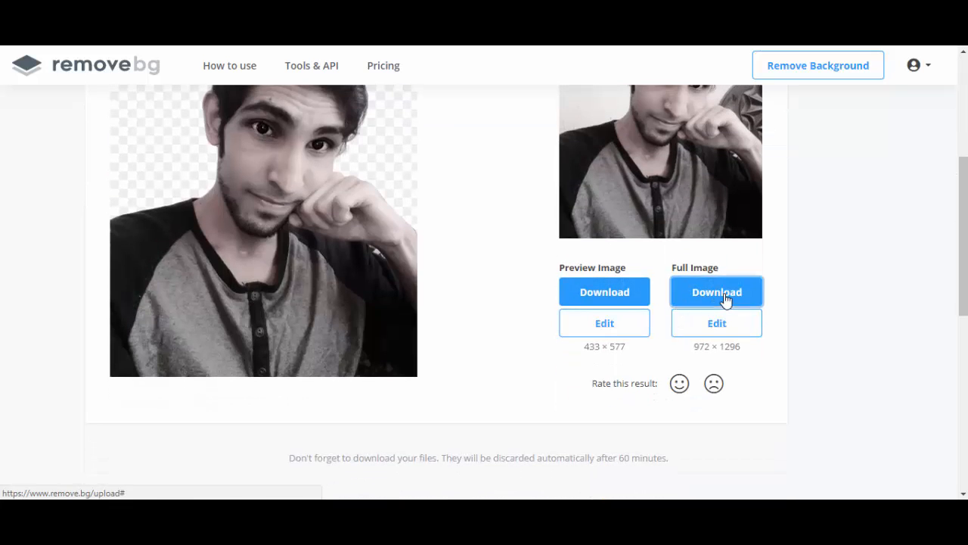
Download the full-resolution transparent PNG cutout
click(717, 292)
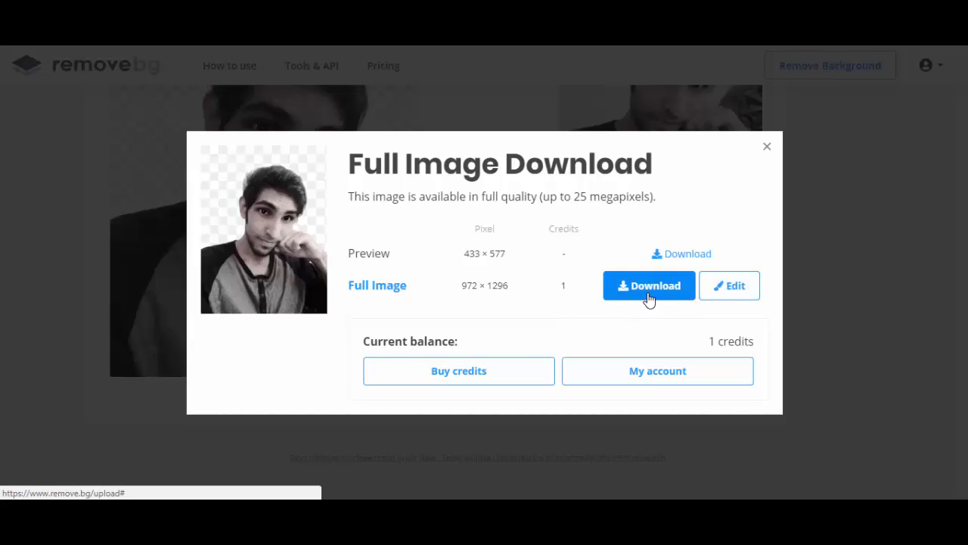
click(648, 285)
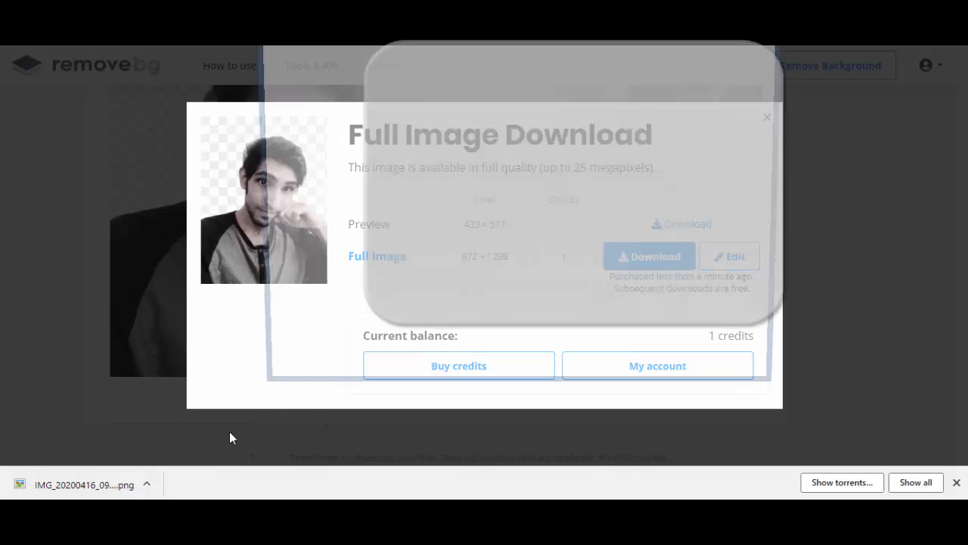
click(648, 256)
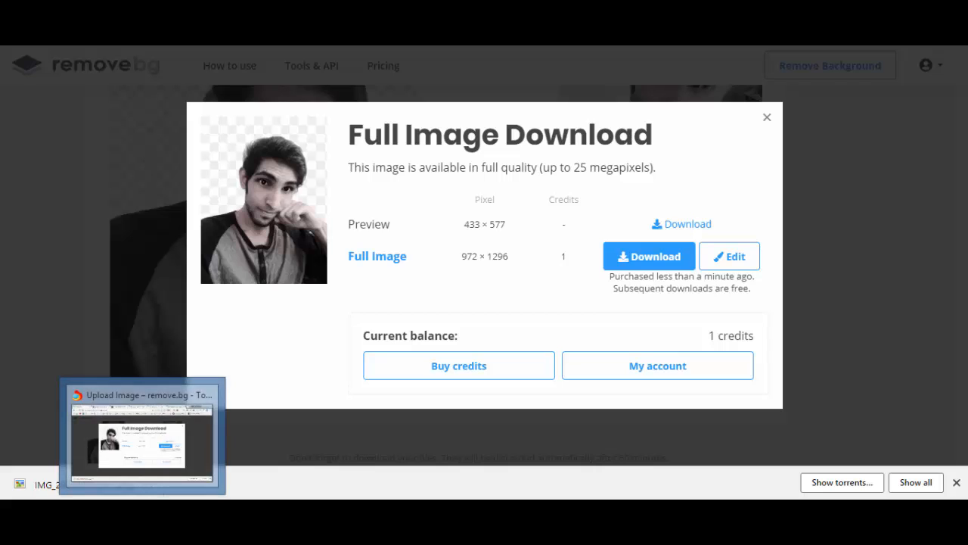
click(649, 256)
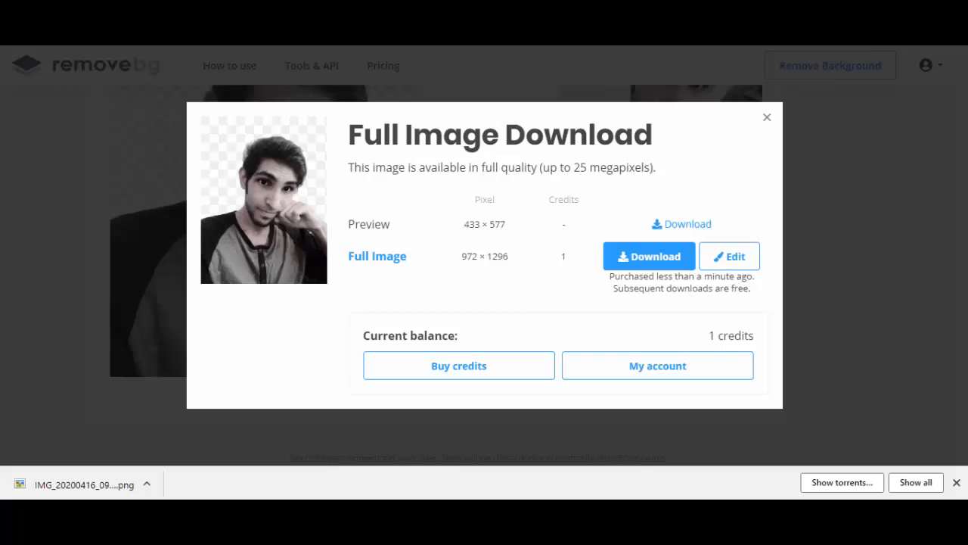
Close the download window and upload the pink-shirt guitar selfie for background removal
click(767, 118)
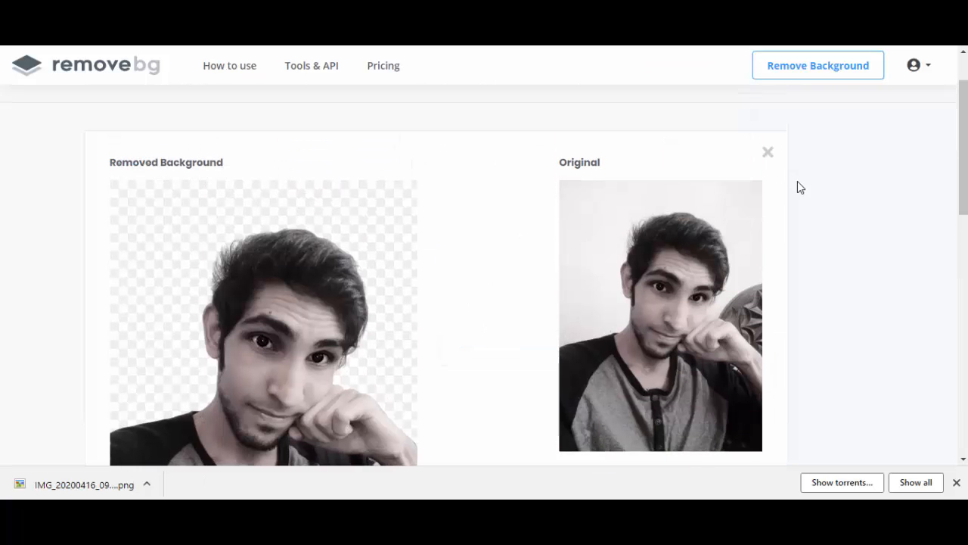
click(768, 152)
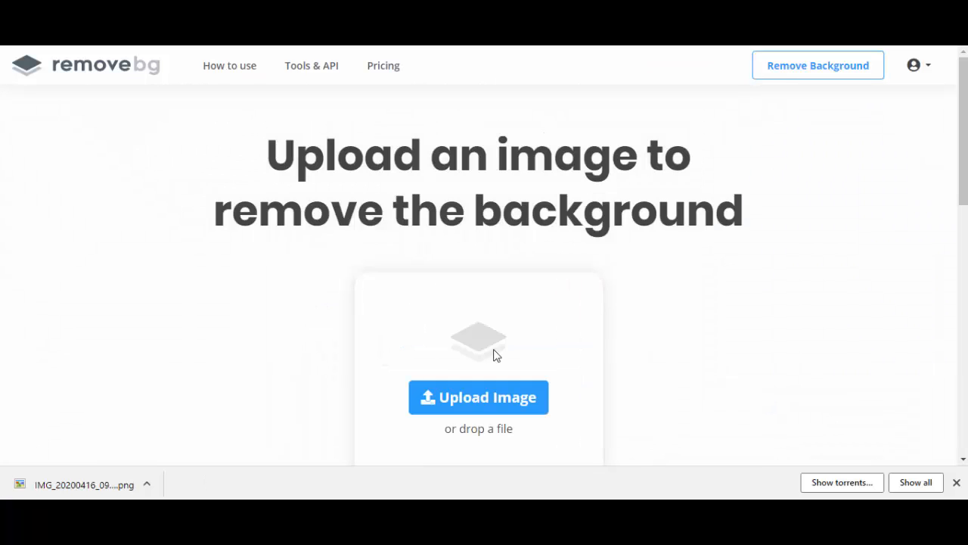
click(478, 397)
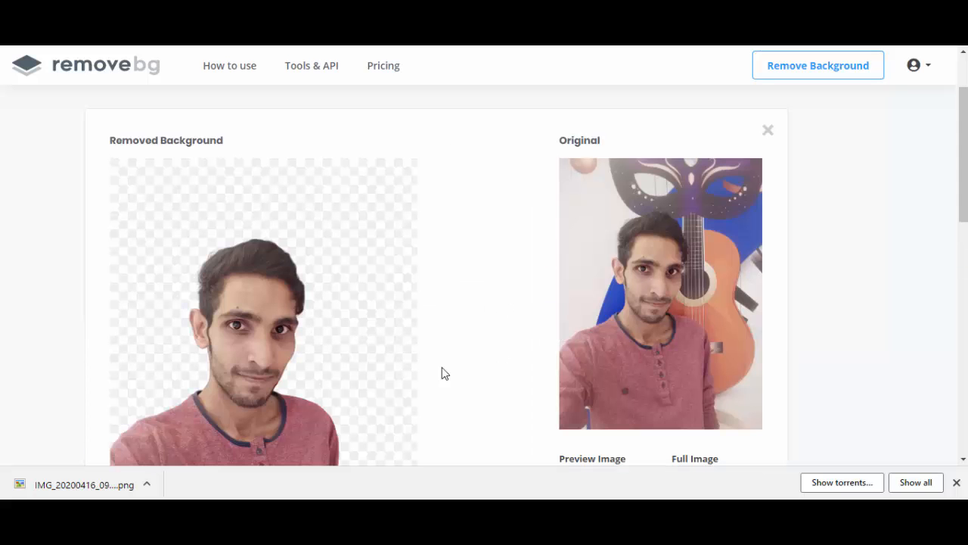
scroll(down, 3)
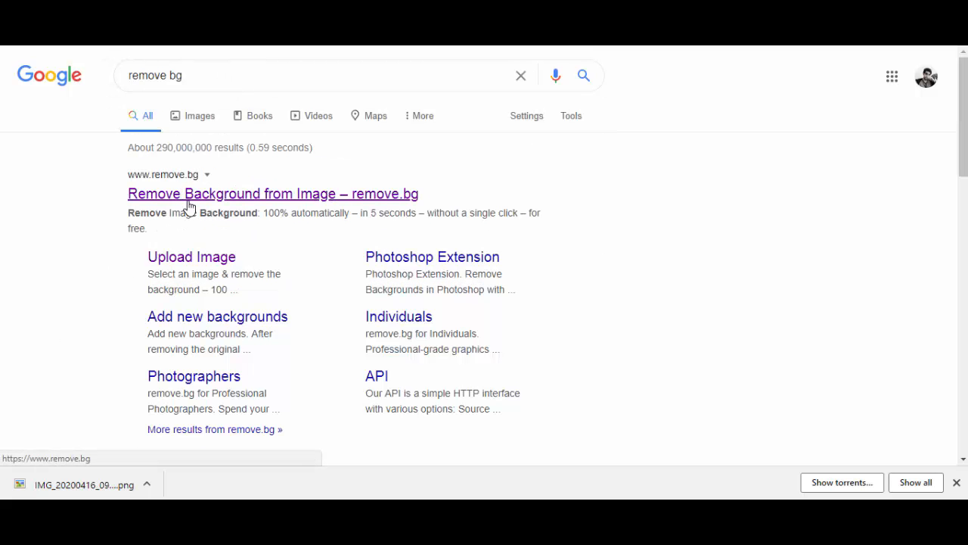
click(272, 194)
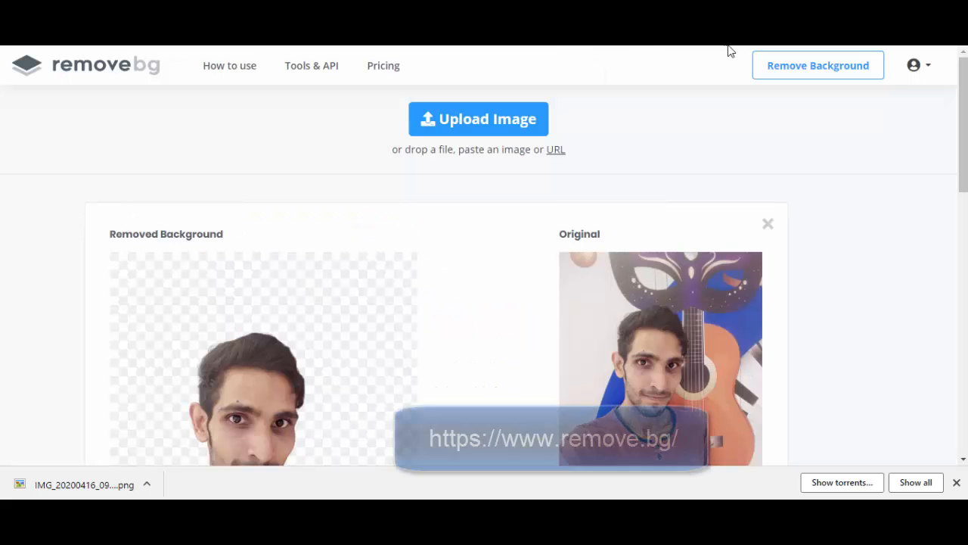